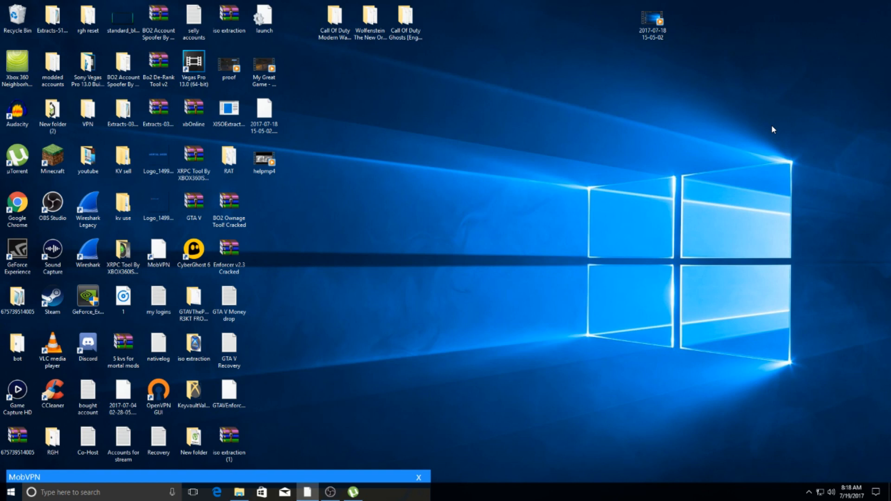
mouse_move(619, 211)
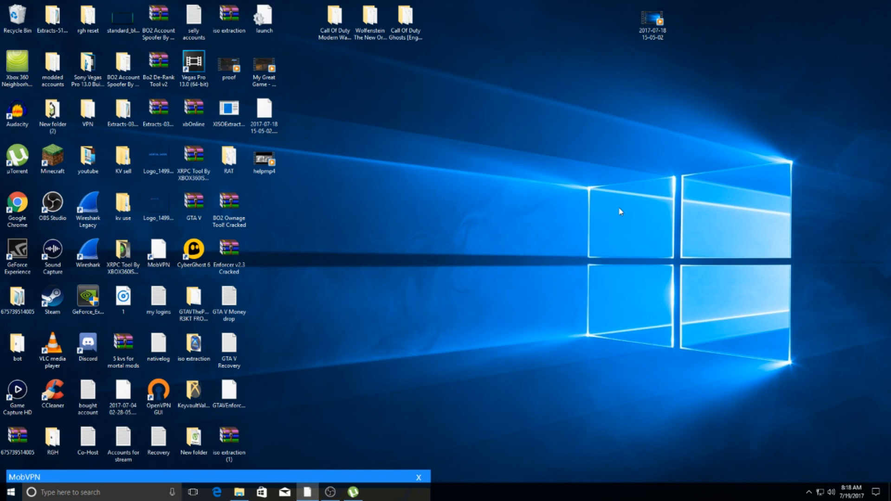
mouse_move(248, 465)
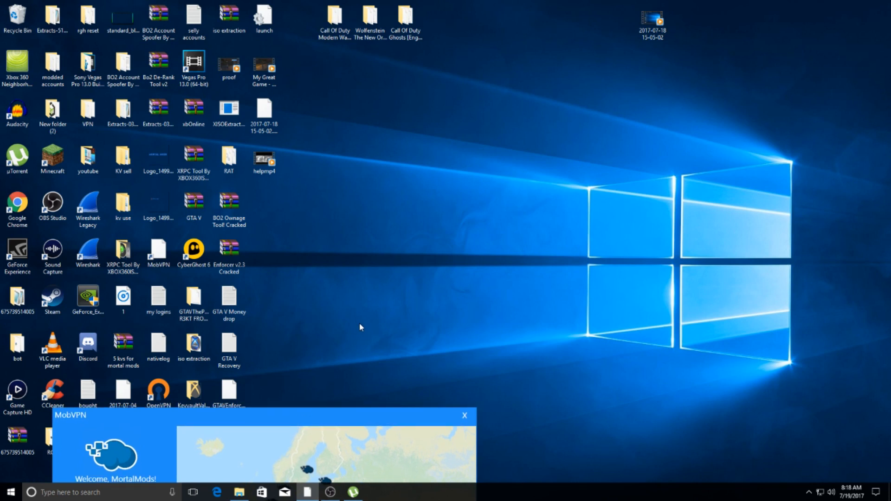
Step: Launch the MobVPN client on the Windows desktop
click(193, 249)
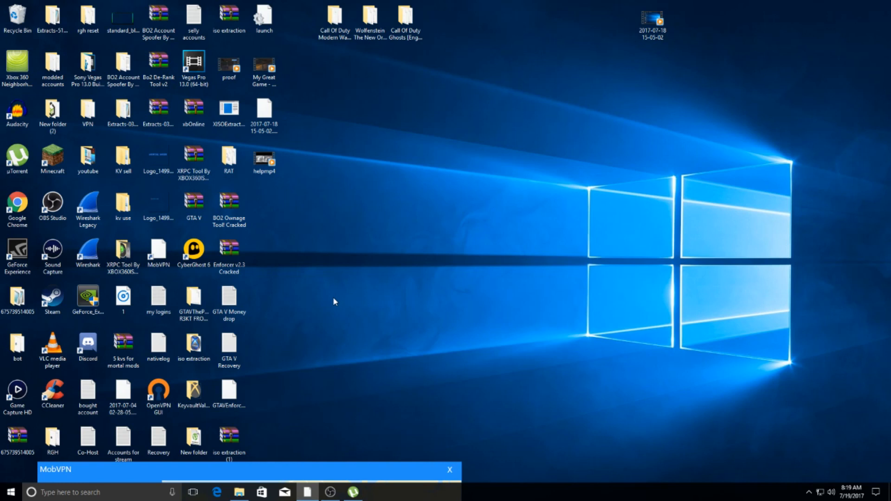
mouse_move(407, 286)
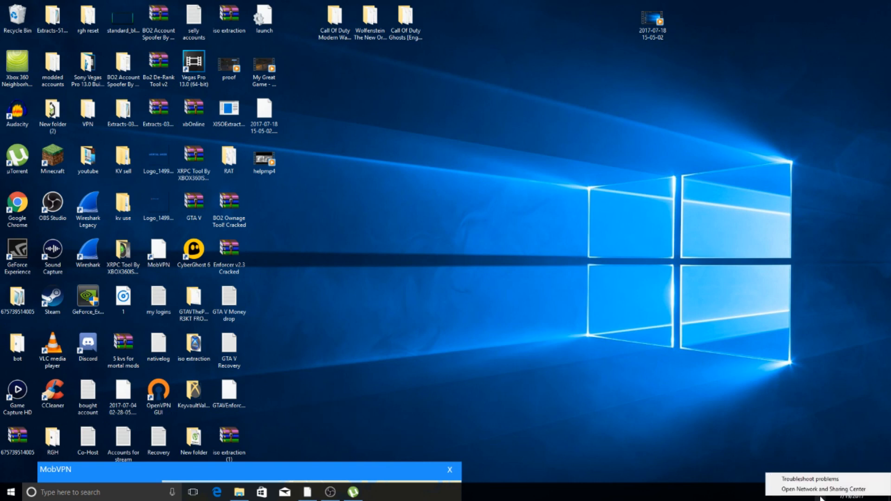
mouse_move(820, 490)
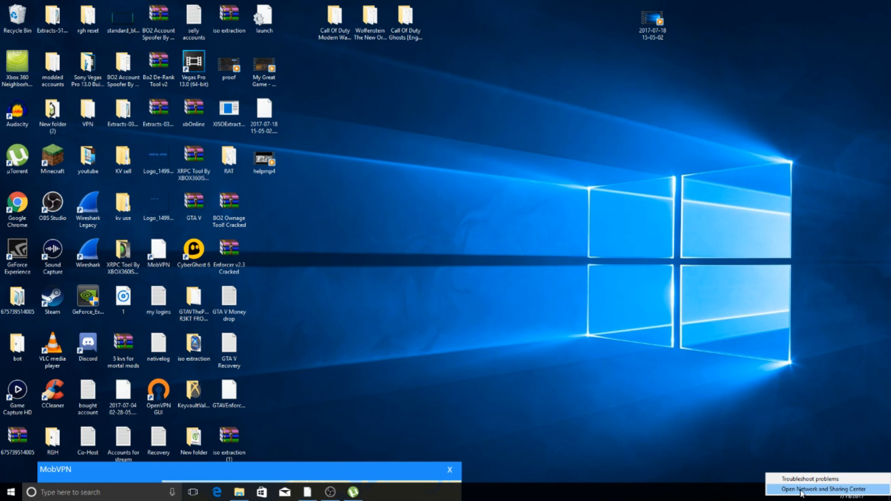
Step: Open Network and Sharing Center and go to the network adapter list
click(822, 489)
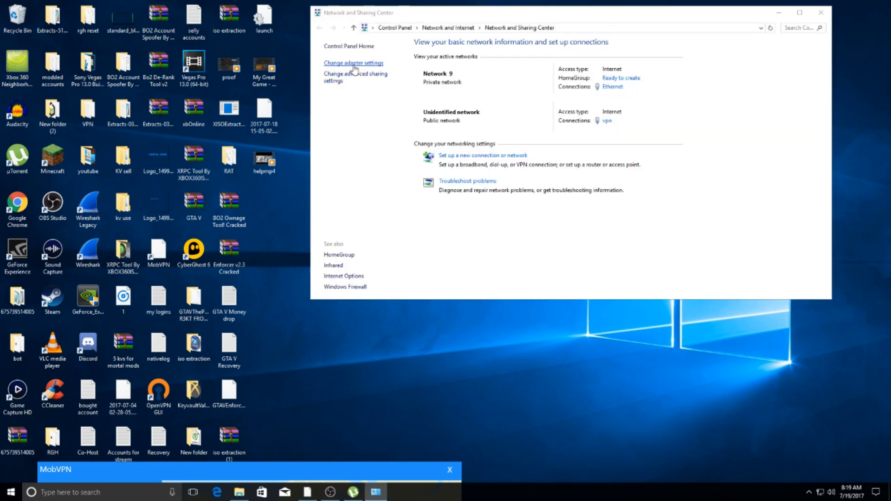
click(353, 62)
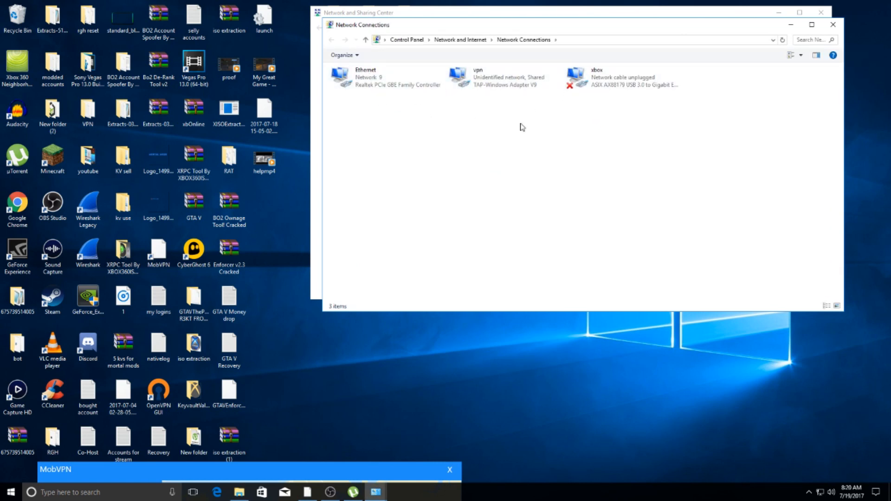
mouse_move(405, 125)
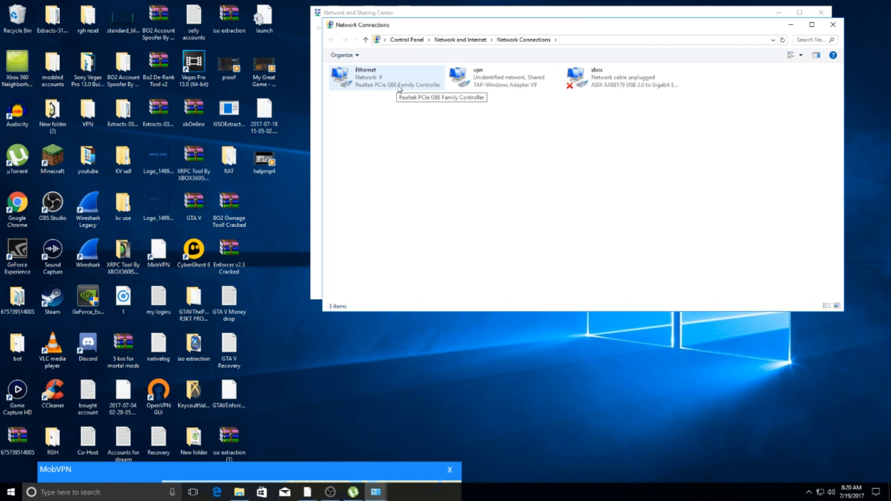
mouse_move(491, 96)
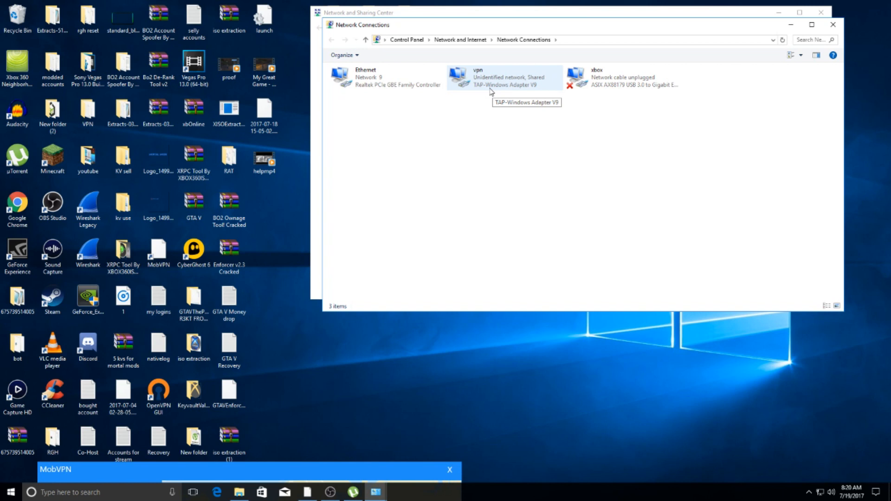
mouse_move(490, 91)
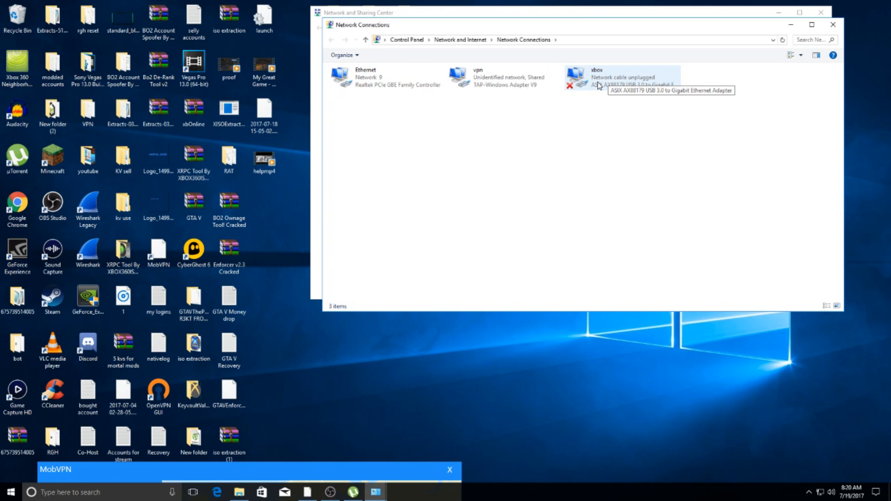
mouse_move(492, 99)
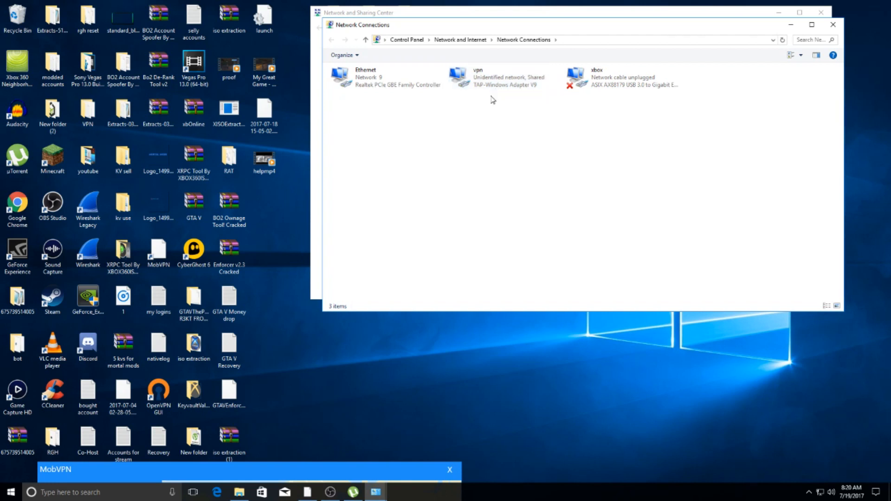
mouse_move(498, 118)
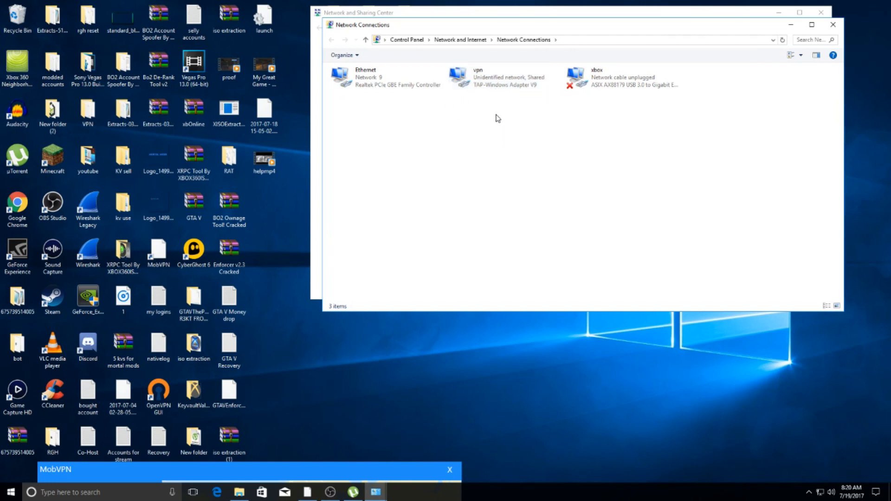
mouse_move(512, 114)
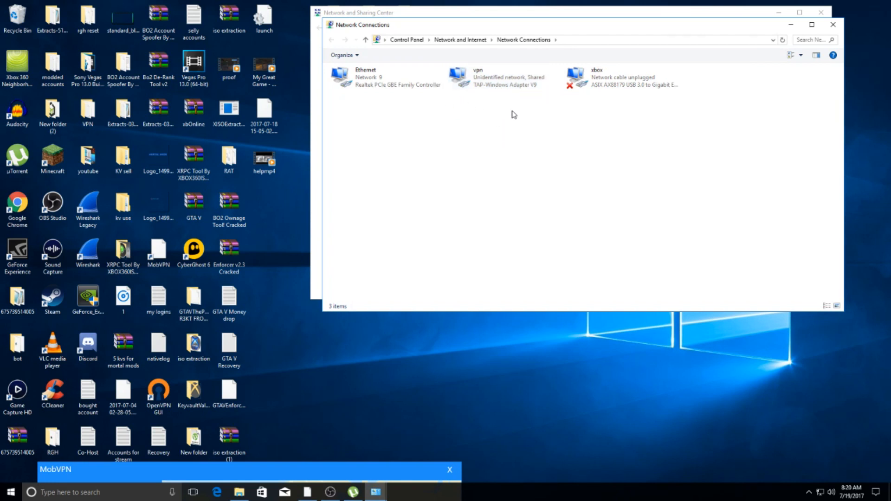
Step: Bring up the vpn adapter's options menu in Network Connections
right_click(500, 78)
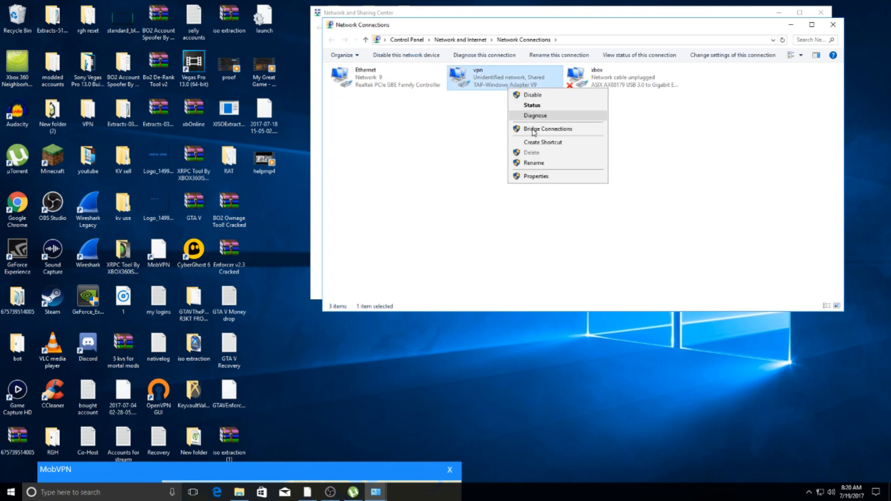
Step: In vpn Properties, keep Internet sharing on with xbox as home connection and confirm
click(535, 176)
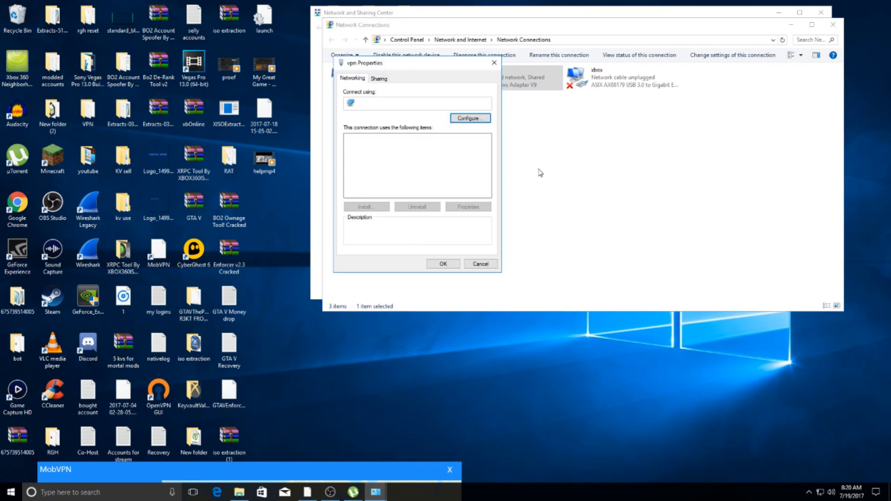
click(378, 79)
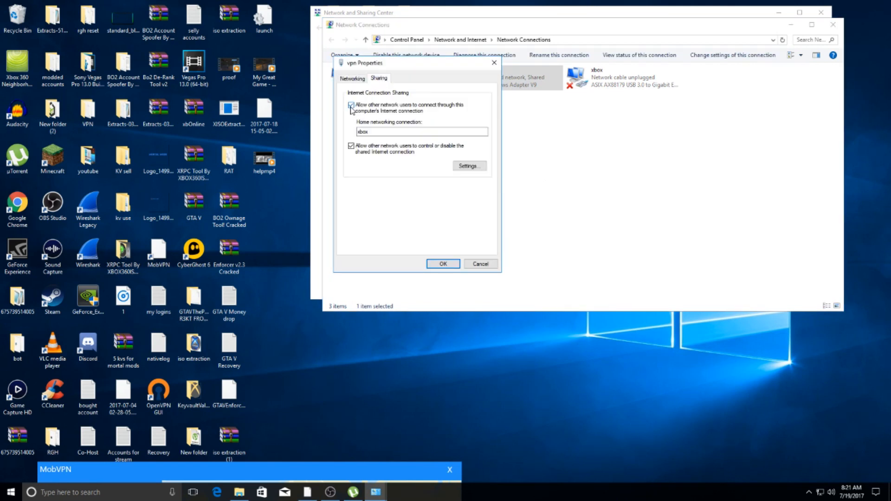
click(351, 105)
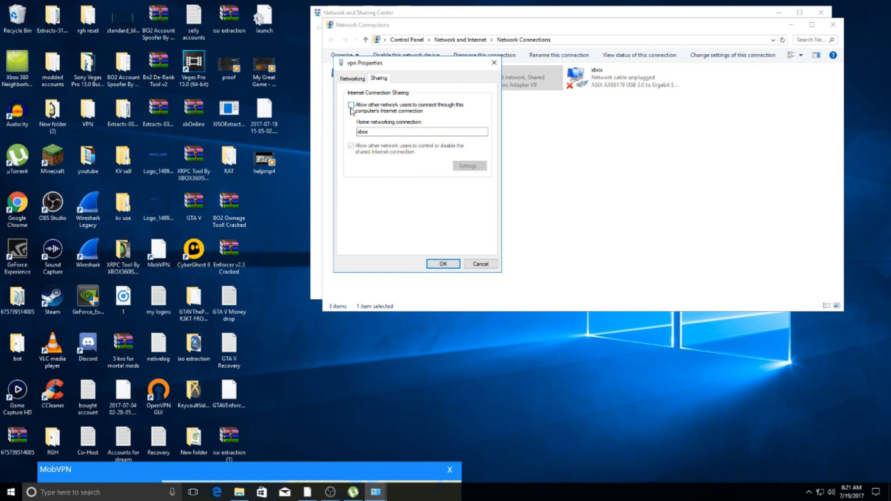
click(351, 105)
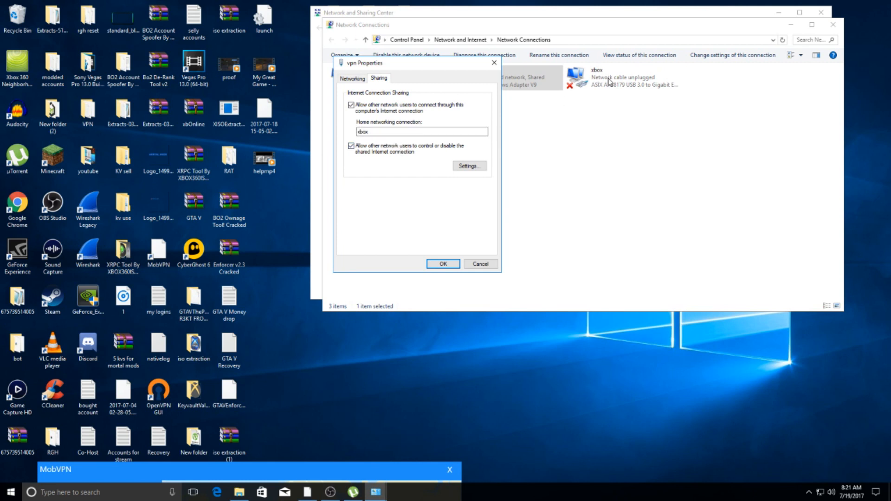
mouse_move(319, 116)
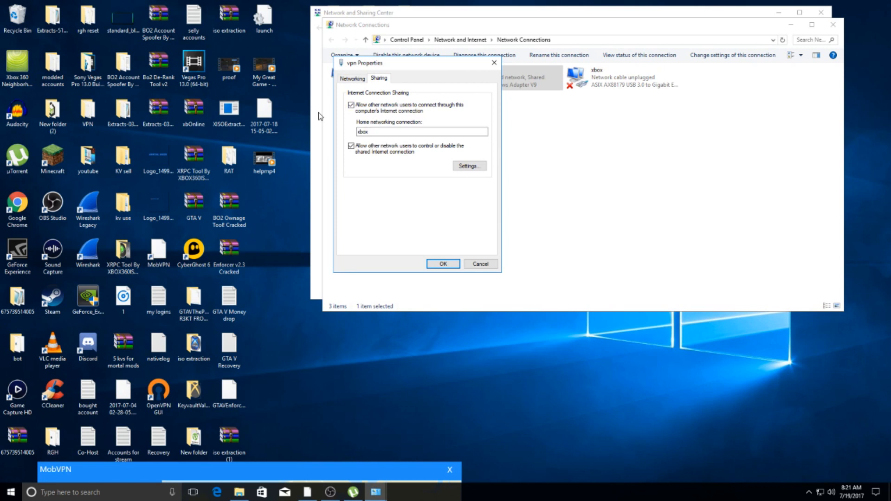
mouse_move(591, 114)
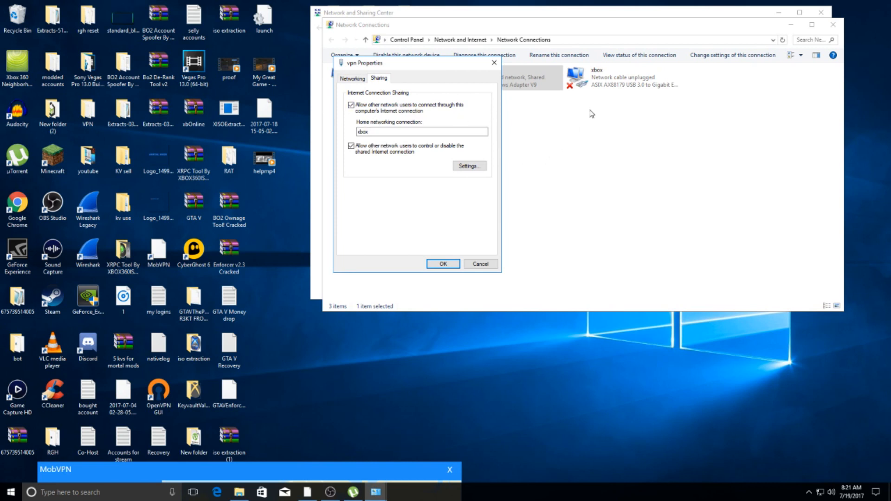
mouse_move(573, 89)
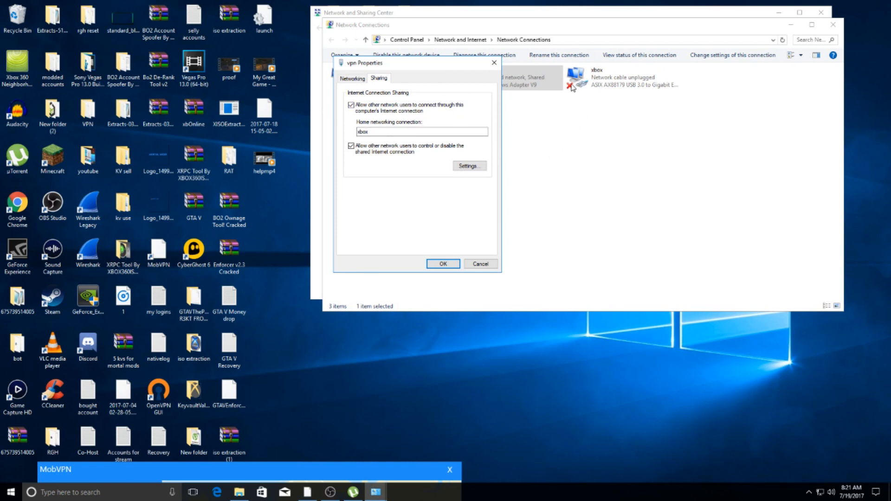
click(421, 132)
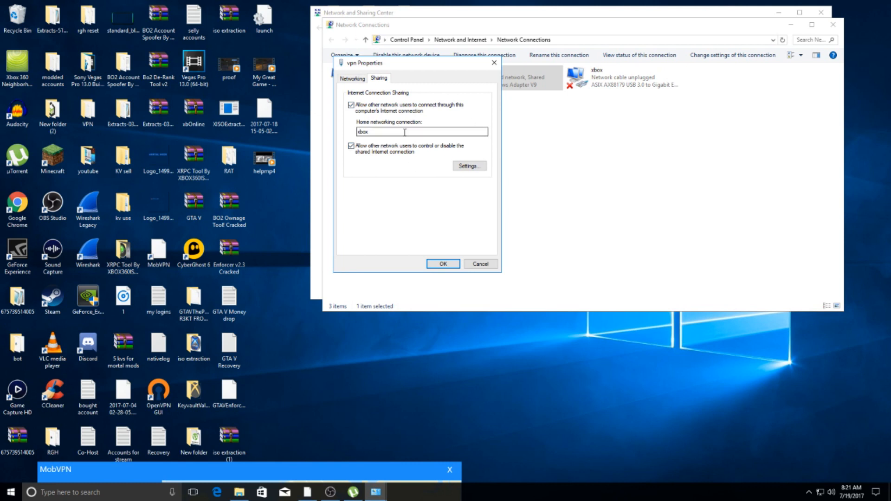
click(442, 263)
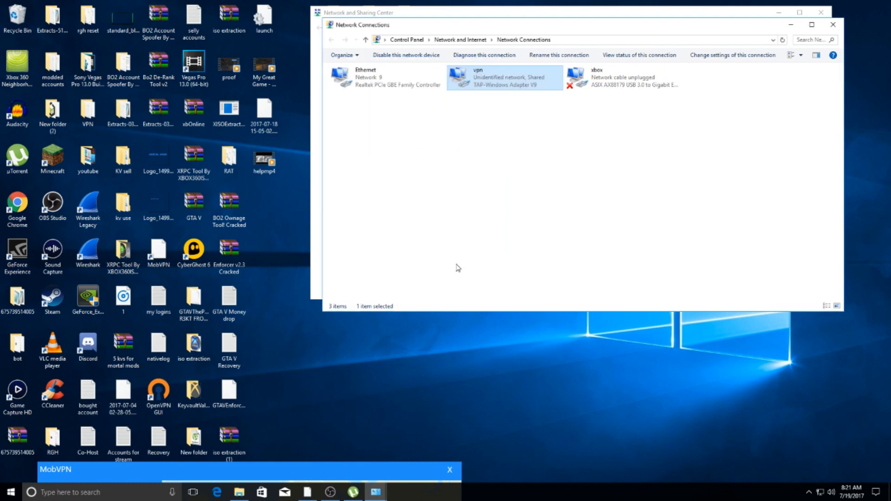
mouse_move(608, 98)
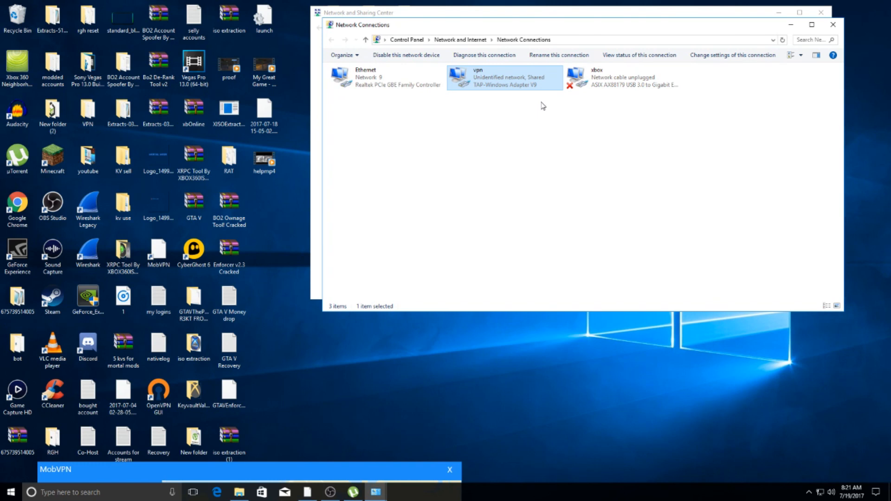
mouse_move(521, 88)
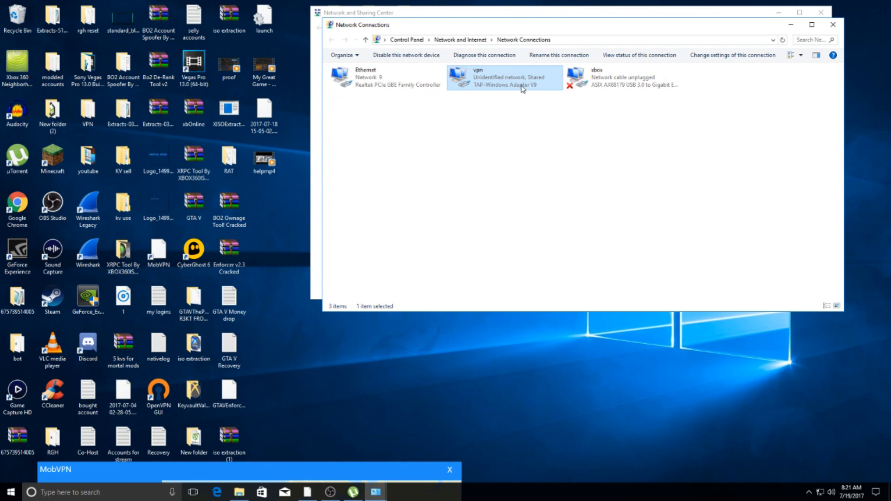
mouse_move(532, 88)
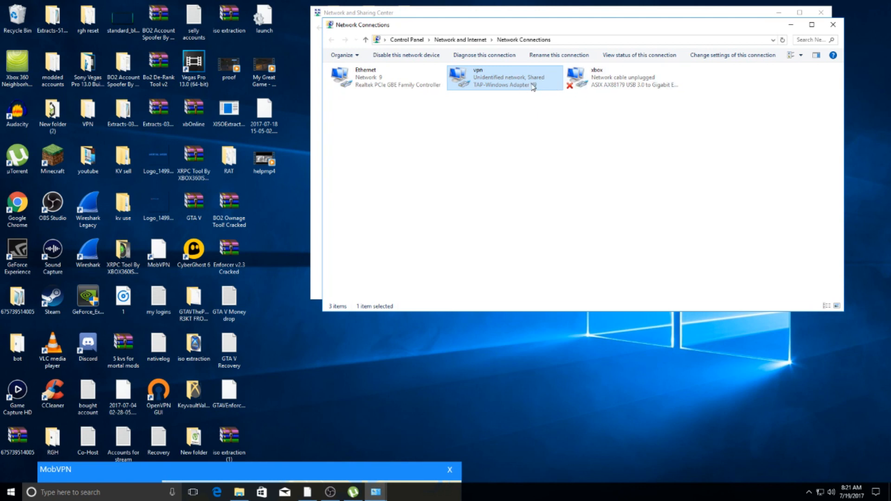
right_click(375, 76)
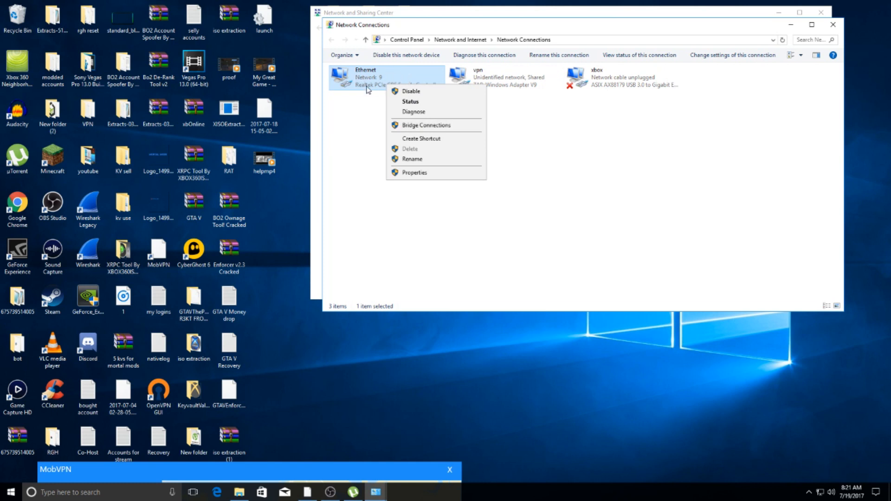
click(415, 172)
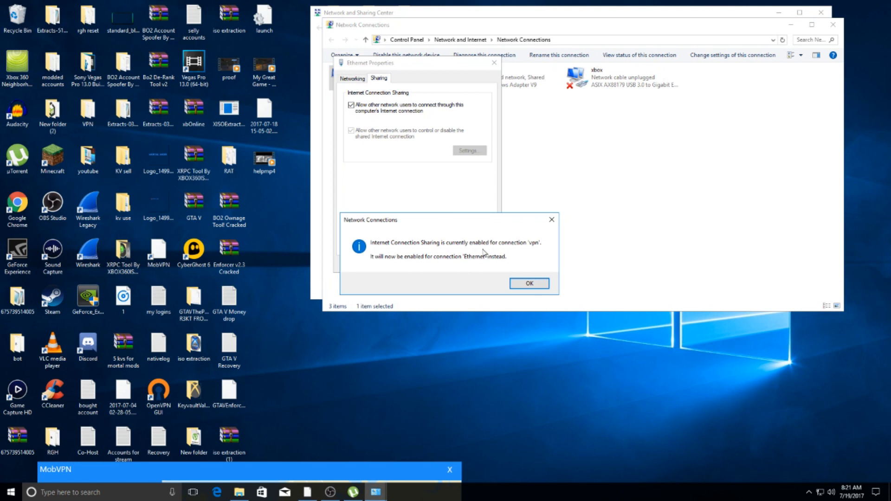
mouse_move(459, 251)
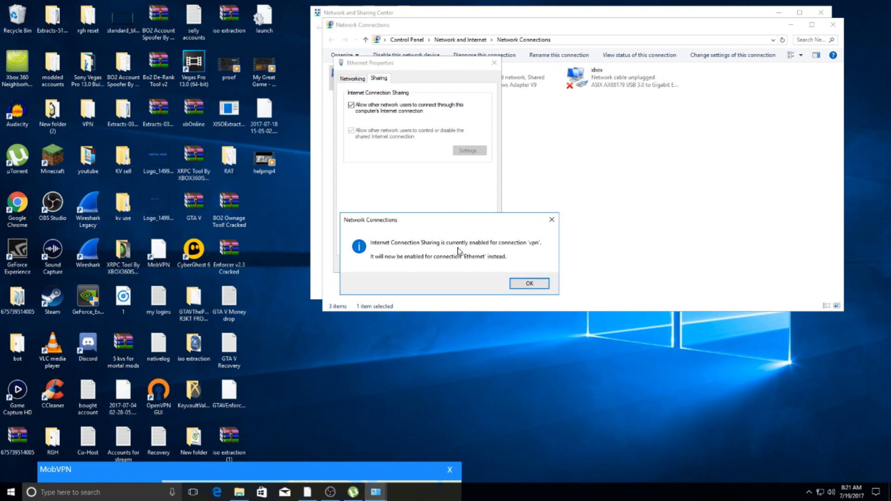
click(528, 283)
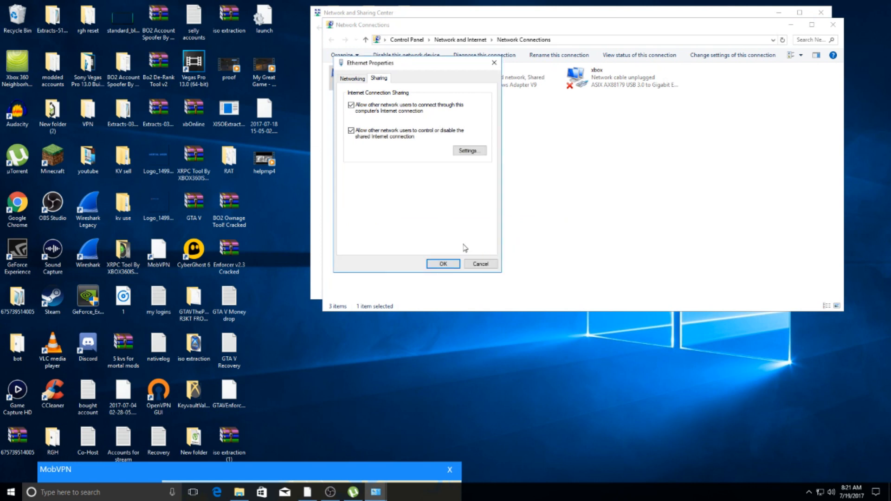
click(443, 264)
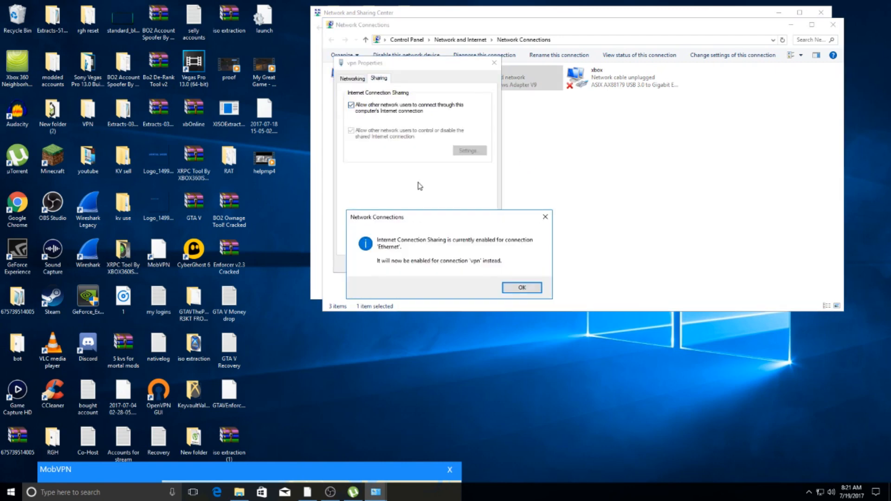
click(521, 287)
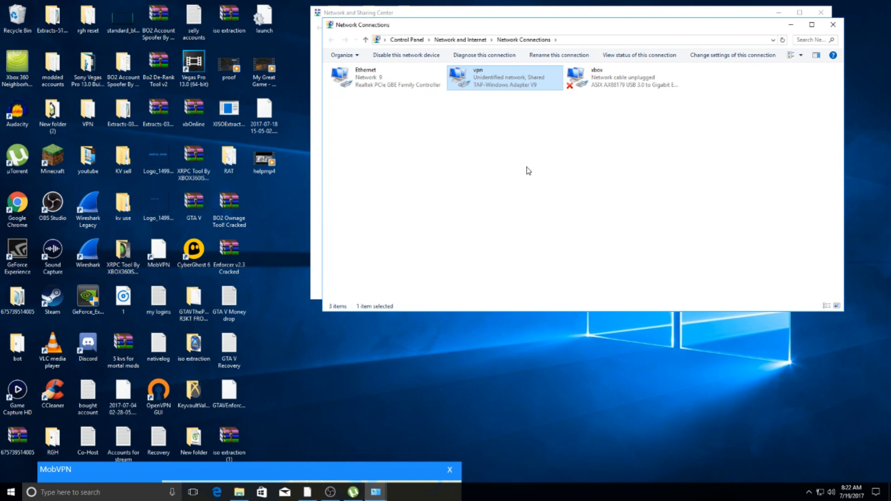
mouse_move(588, 151)
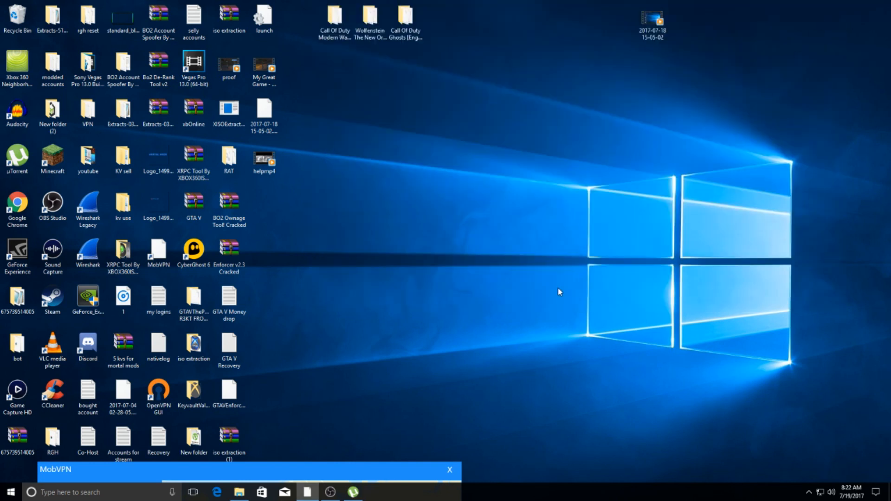
mouse_move(491, 374)
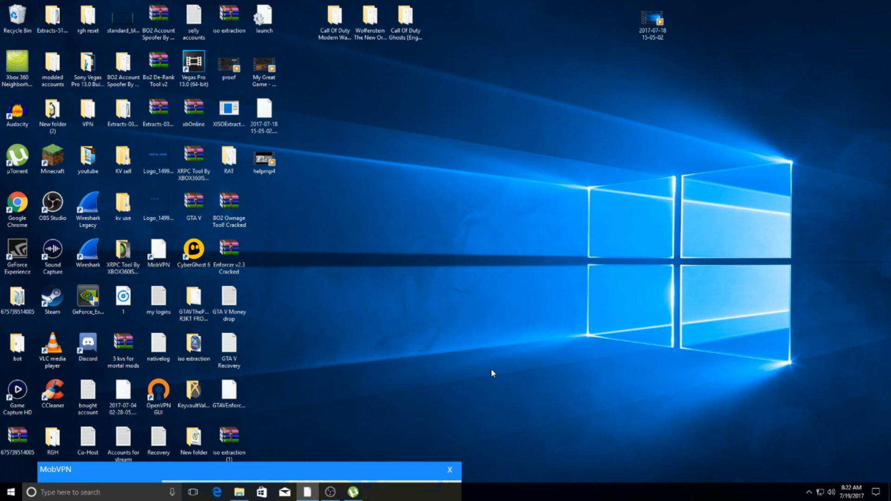
mouse_move(470, 373)
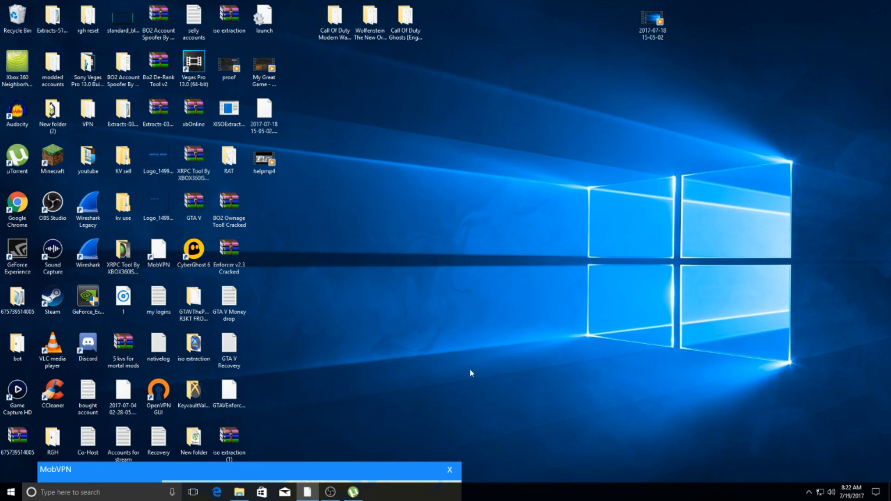
mouse_move(504, 375)
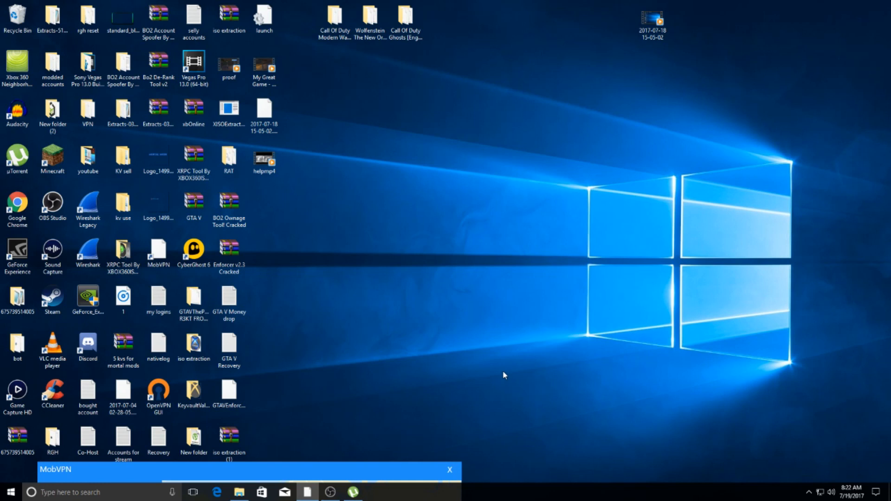